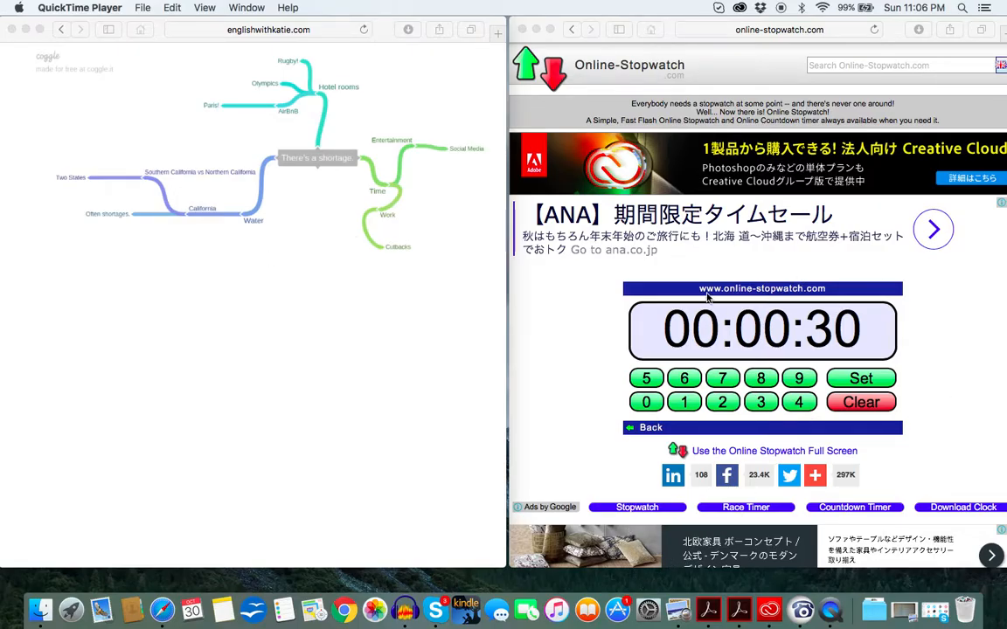
mouse_move(103, 224)
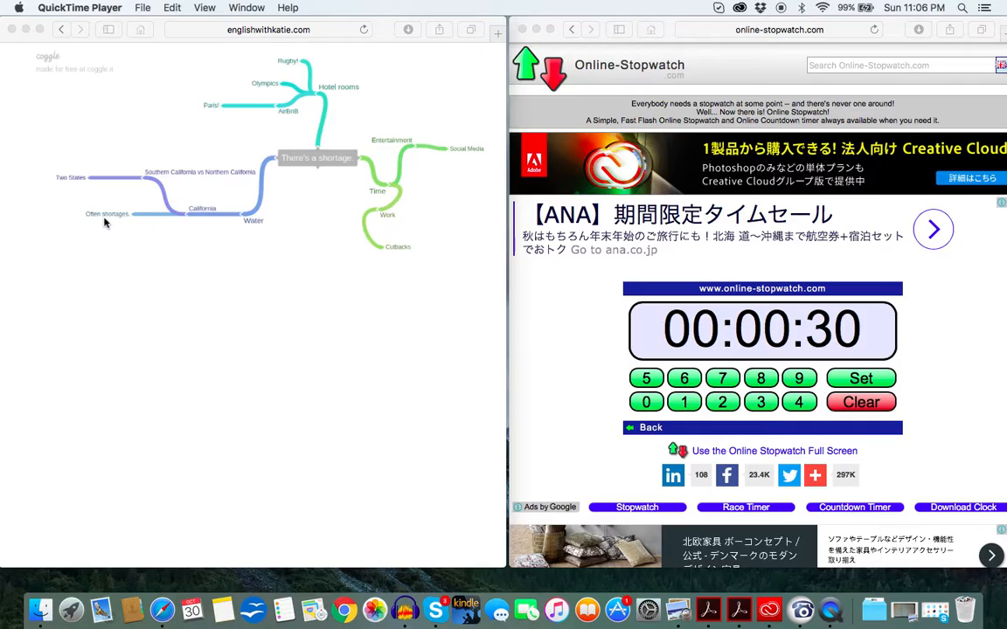
mouse_move(213, 276)
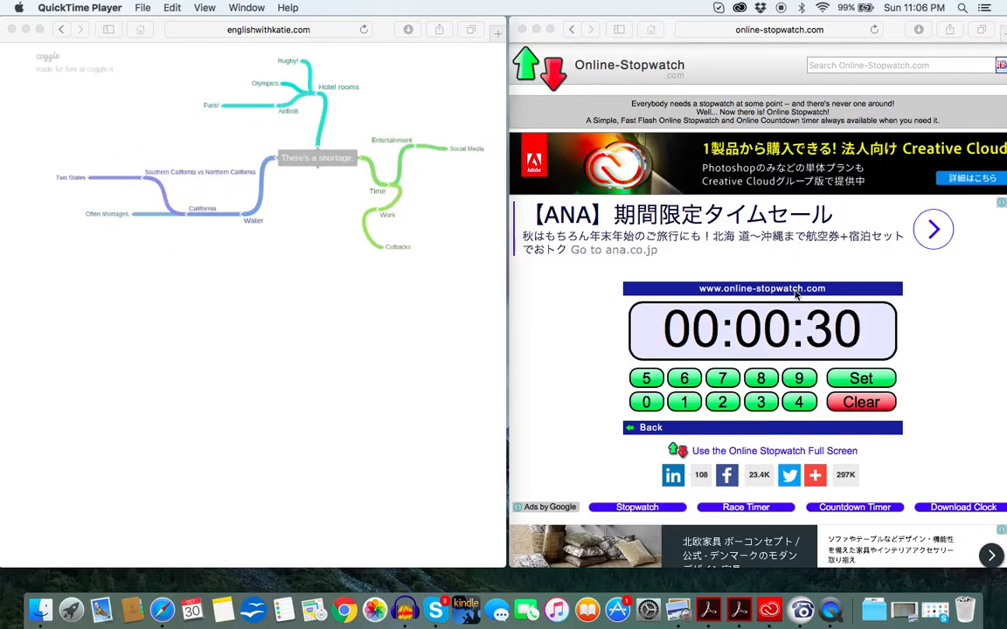
mouse_move(778, 300)
text(.)
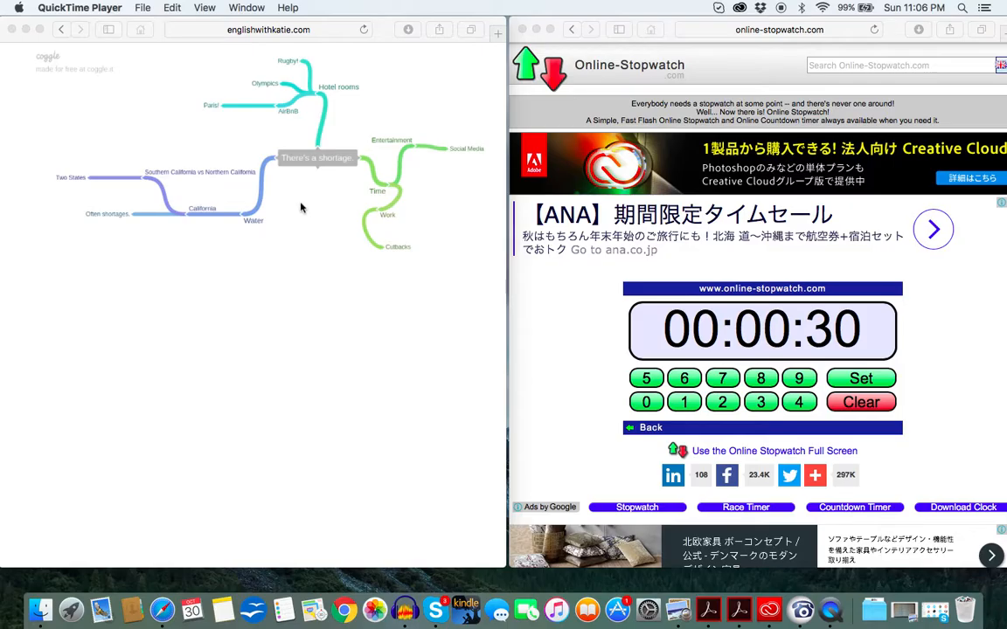
mouse_move(318, 122)
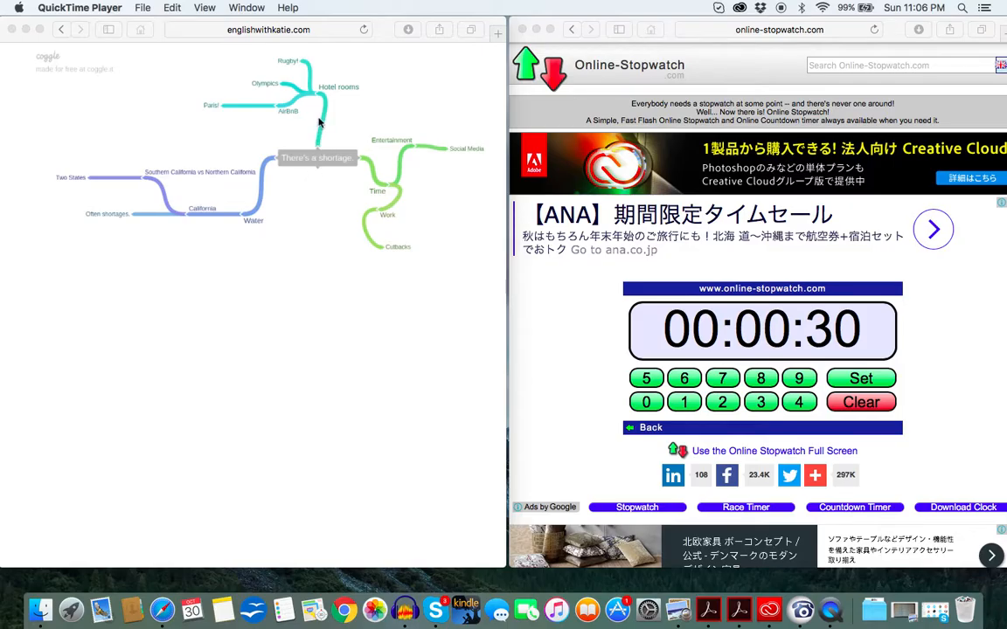
mouse_move(266, 94)
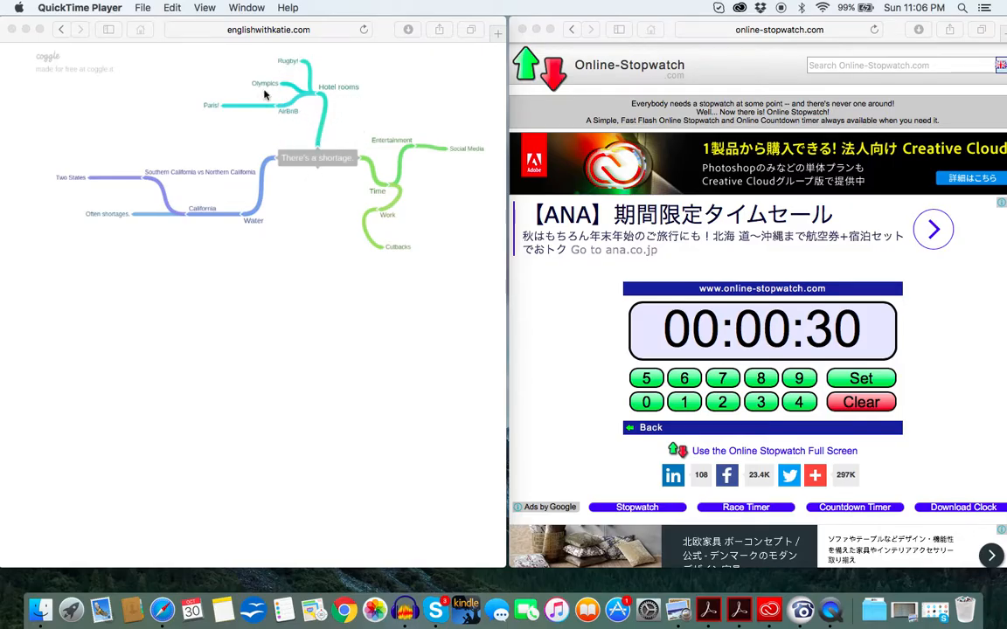
mouse_move(292, 133)
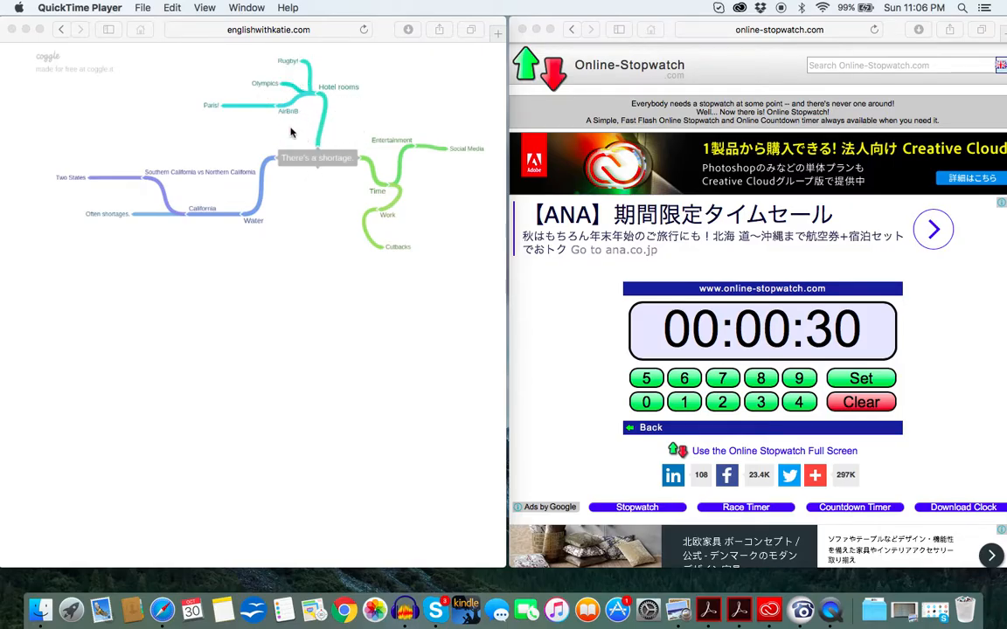
Start the 30-second countdown and let it run down to zero
click(860, 378)
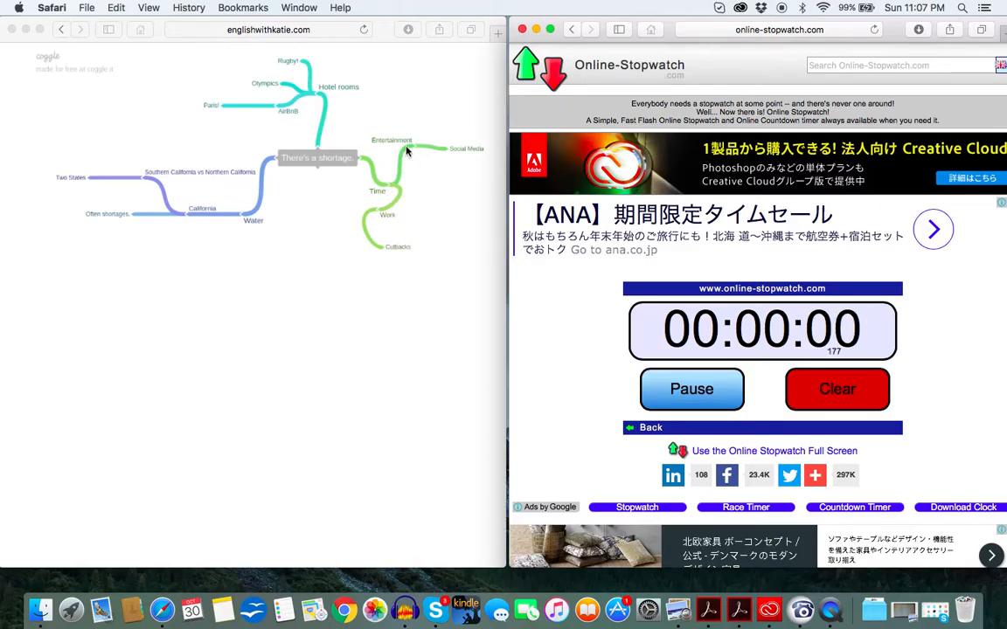
Clear the timer so it reads 00:00:30 with Start ready
click(692, 388)
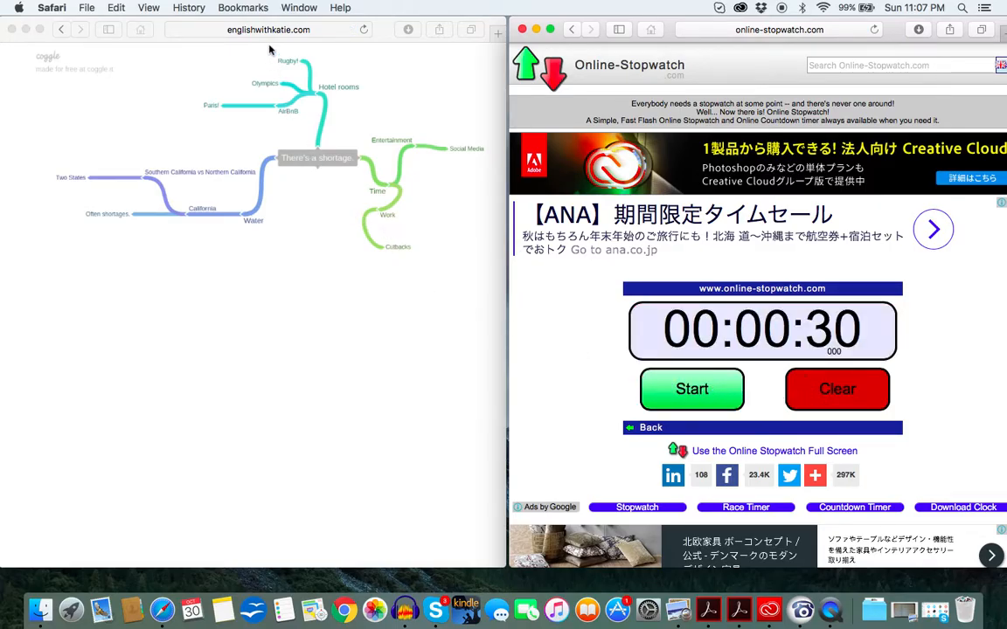
mouse_move(269, 238)
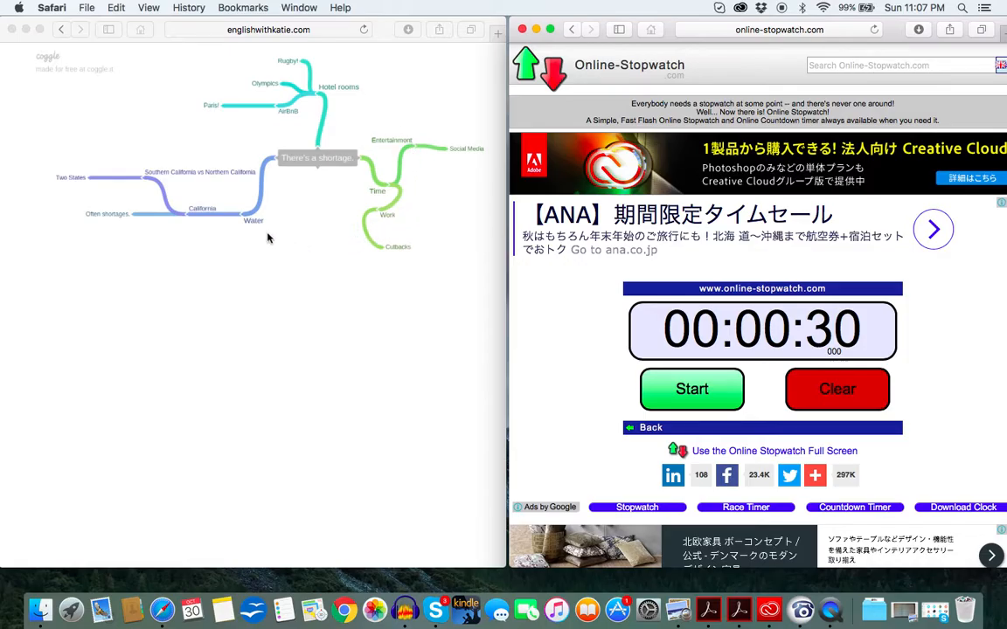
mouse_move(304, 89)
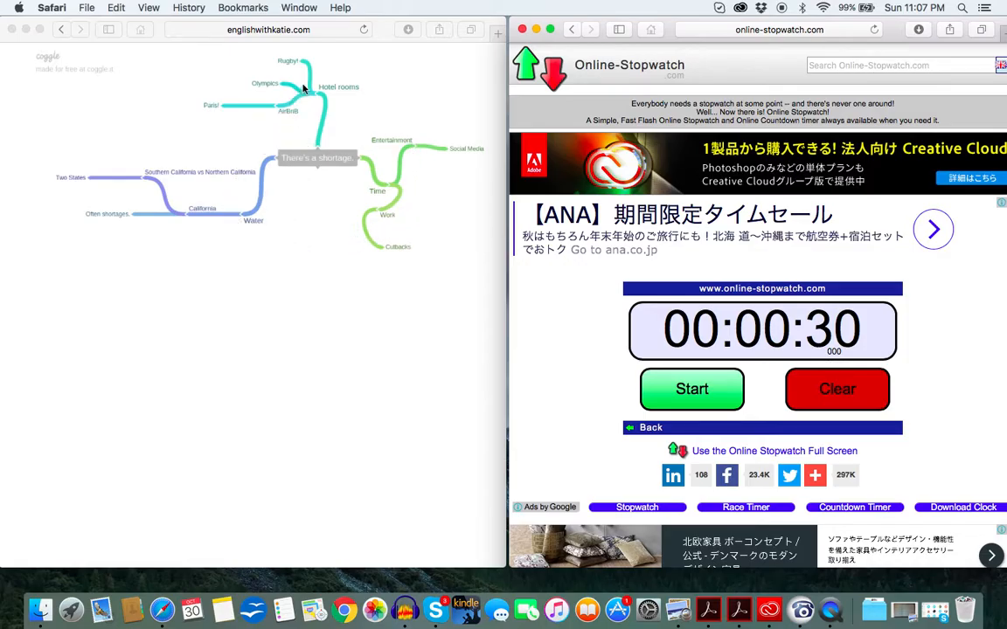
mouse_move(693, 388)
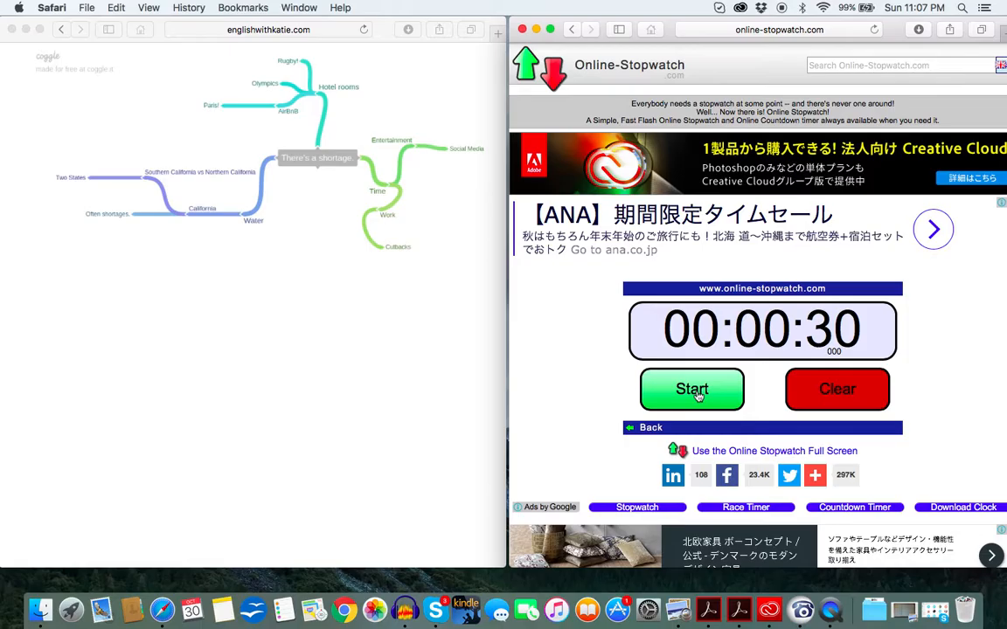
Start a second 30-second countdown and let it reach 00:00:00
click(692, 388)
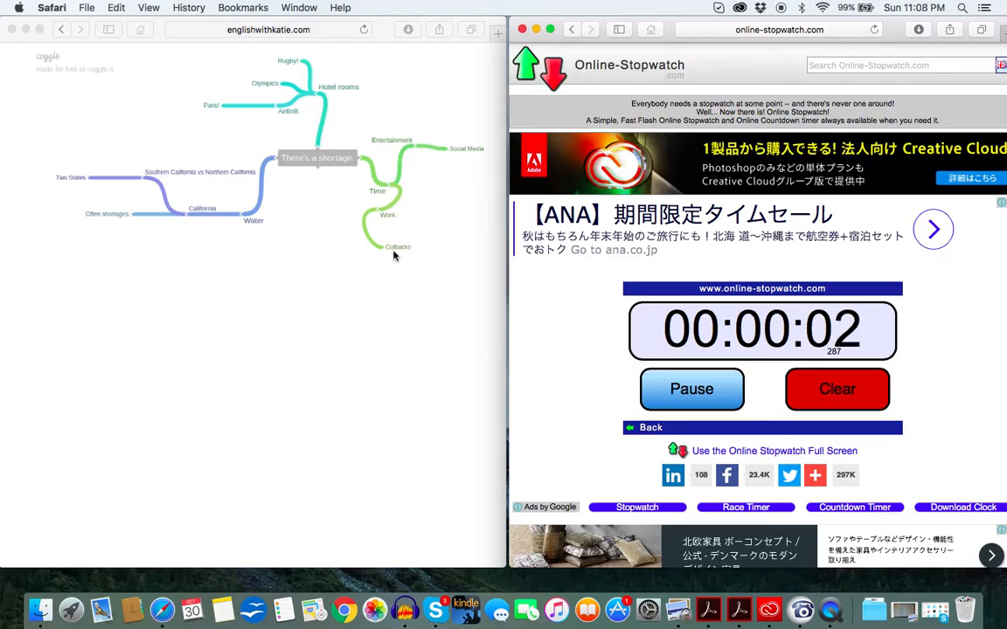
click(836, 388)
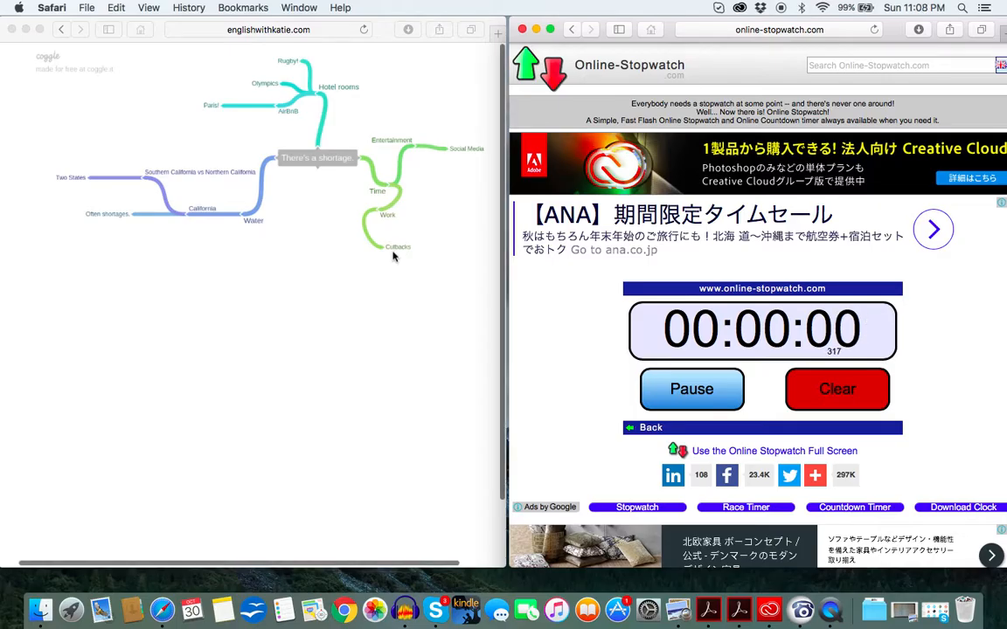
Start a third 30-second countdown and let it finish until the display turns red
click(692, 388)
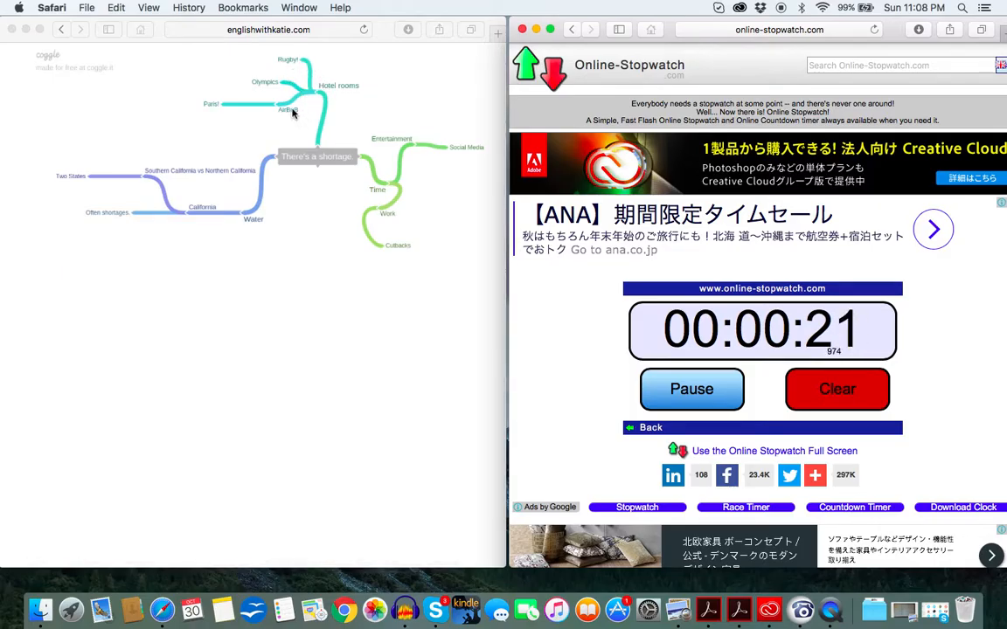
mouse_move(217, 115)
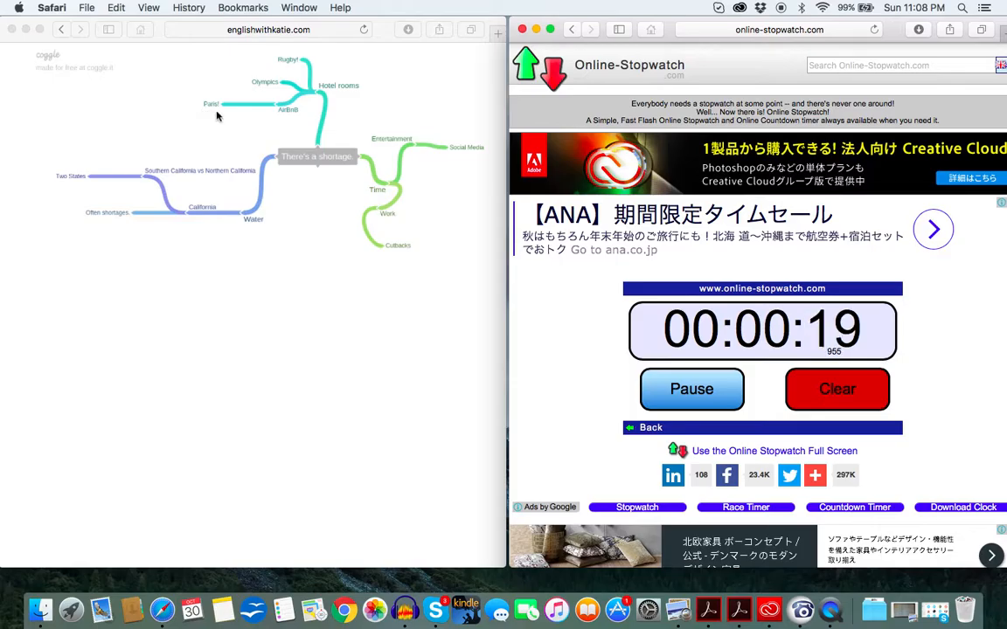
mouse_move(381, 180)
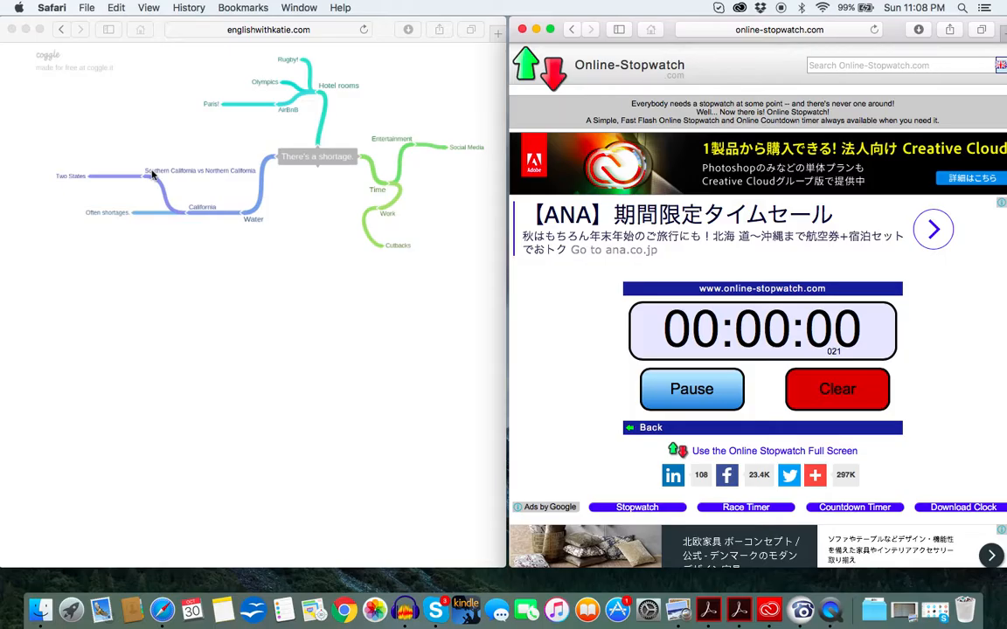
click(692, 388)
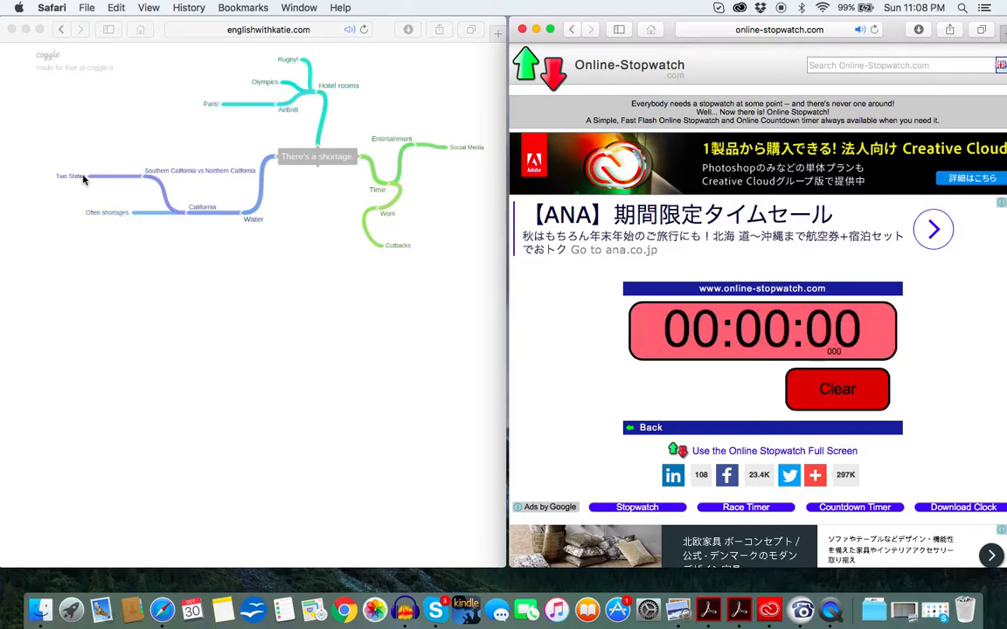